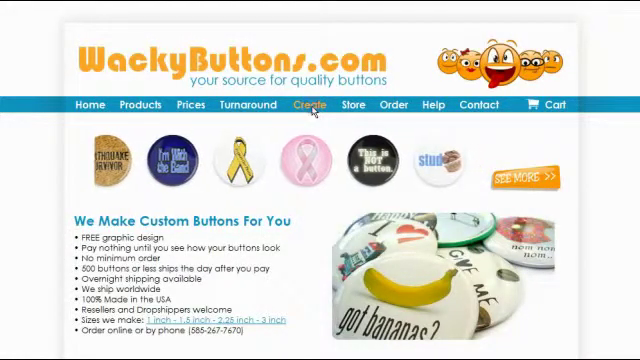
Go to the Create section and choose Start From Scratch in the design studio
left_click(309, 104)
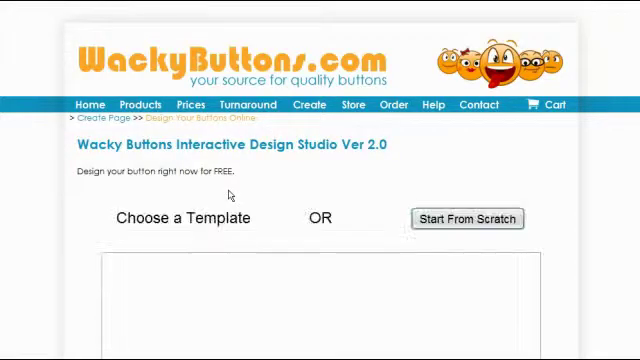
left_click(466, 218)
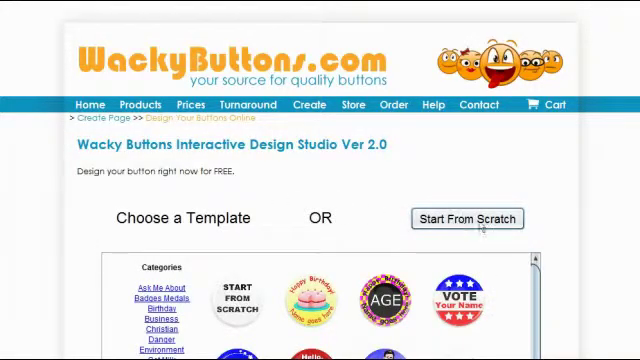
Launch a blank button design and colour its background red from the palette
left_click(467, 218)
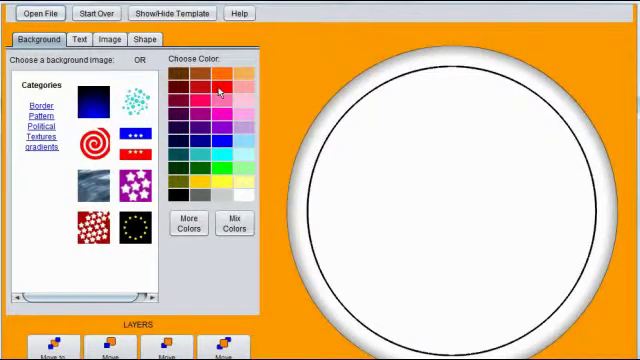
left_click(214, 93)
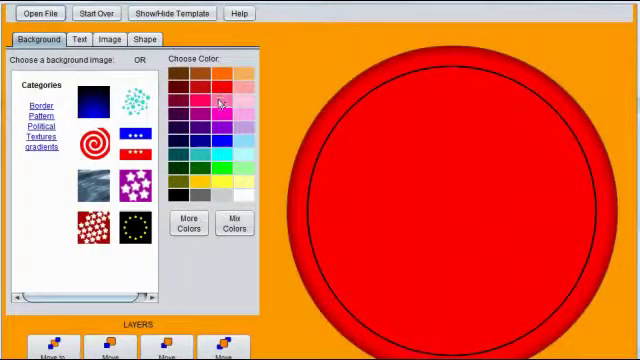
left_click(220, 105)
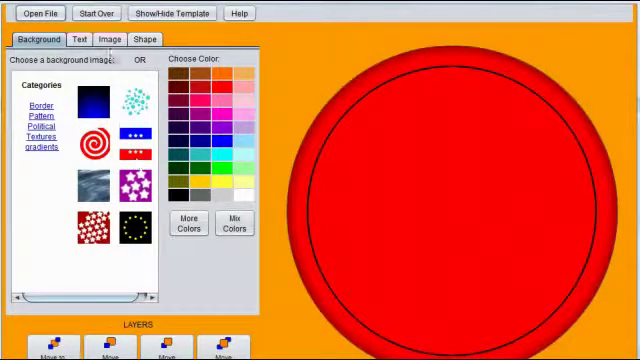
Replace the placeholder text with 'Ask Me' and colour it white
left_click(72, 39)
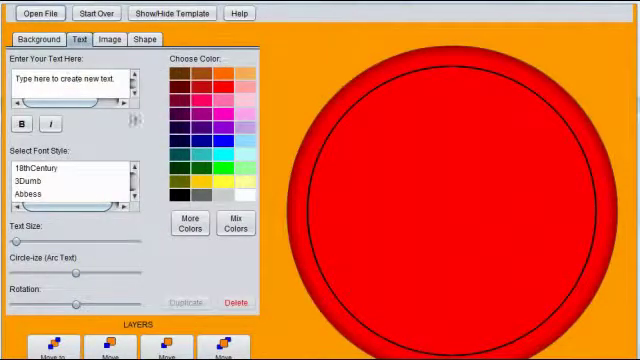
left_click(75, 85)
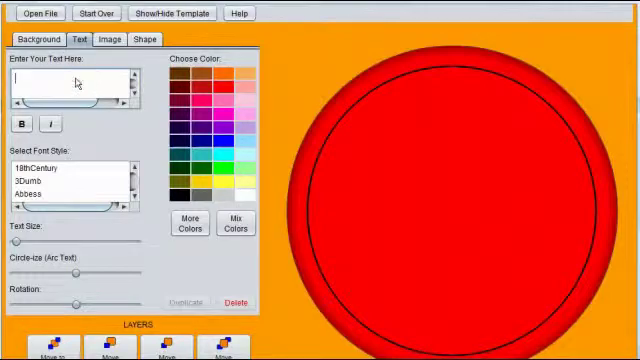
type("A")
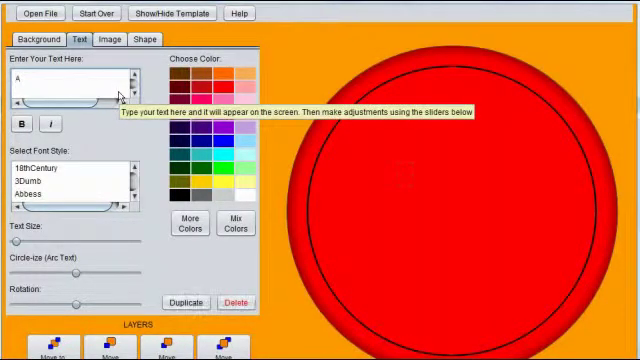
type("Ask Ma")
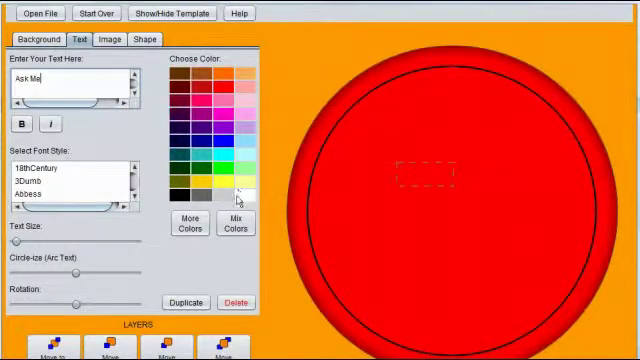
left_click(66, 179)
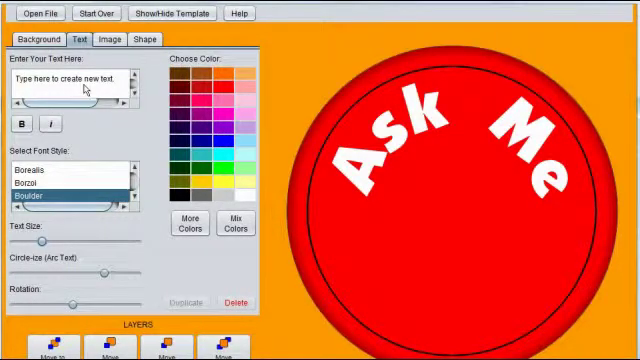
Enter 'John Doe' and 'Supervisor' as a second text block at the button's bottom
type("John Doe")
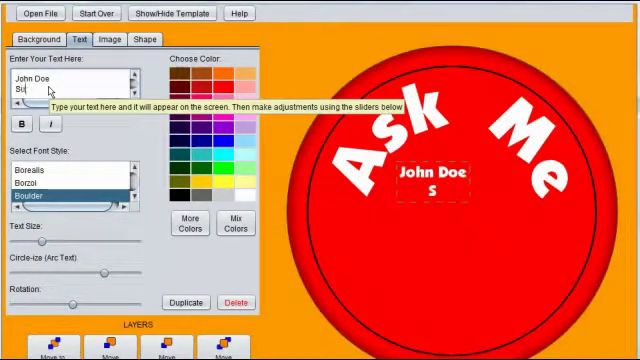
type("Supervisor")
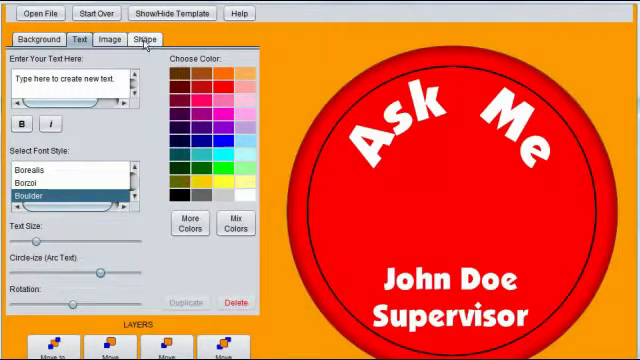
Add a blue gradient bar shape stretched across the button's middle
left_click(146, 39)
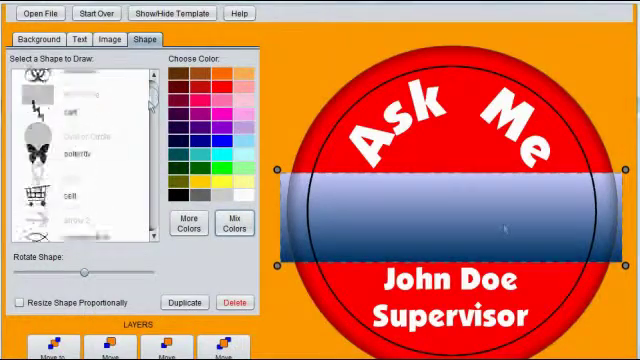
scroll("down", 3)
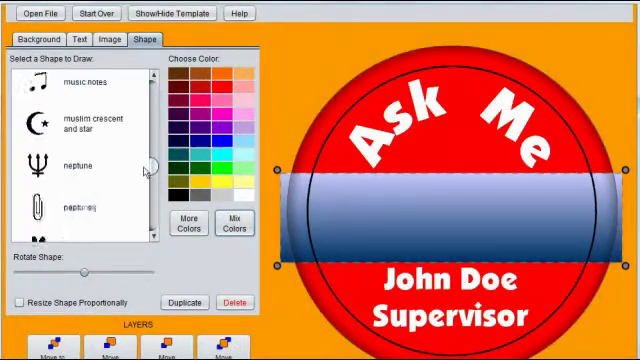
Place two white stars on the blue stripe, one at each end
scroll("down", 3)
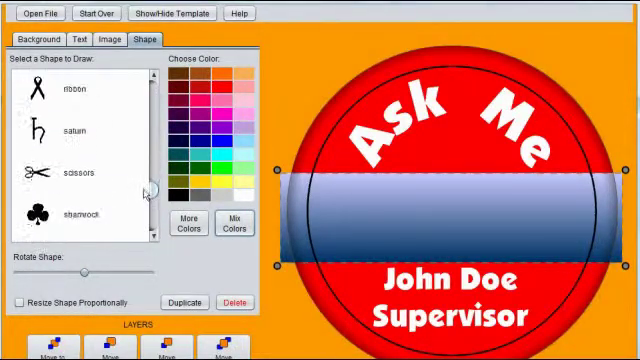
scroll("down", 3)
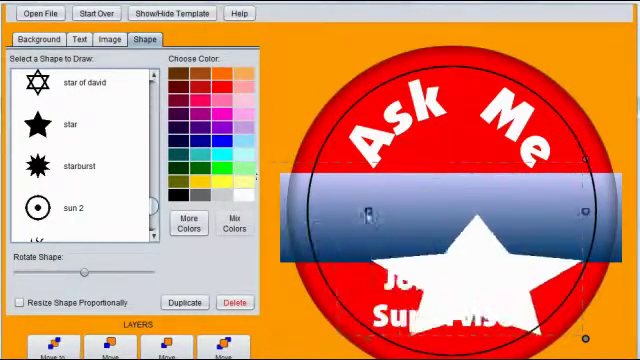
scroll("down", 3)
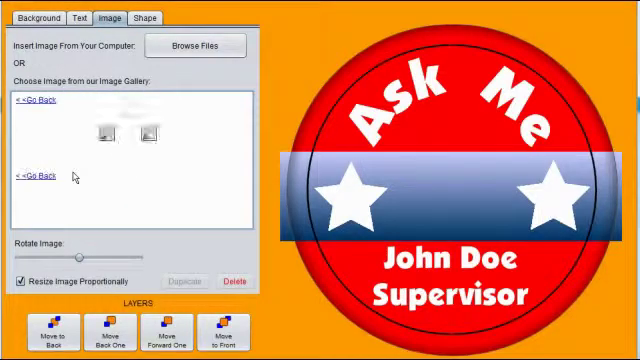
Add a yellow smiley image at the banner centre and select the name text to lower it
left_click(152, 137)
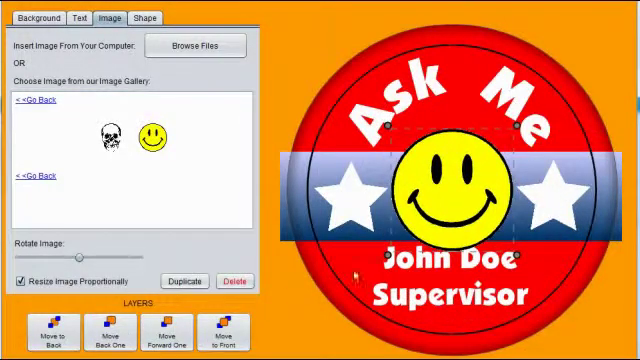
left_click(79, 17)
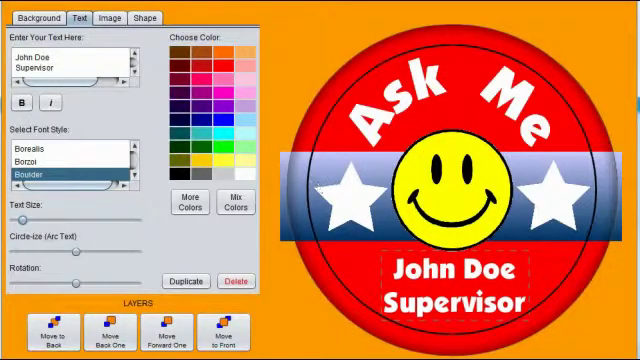
Look over the Ask Me button preview, then close the preview window
scroll("down", 3)
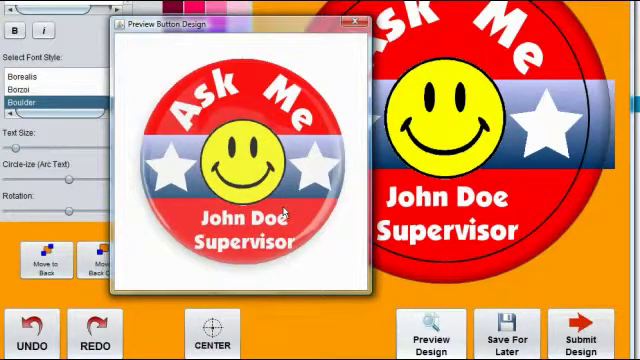
left_click(355, 22)
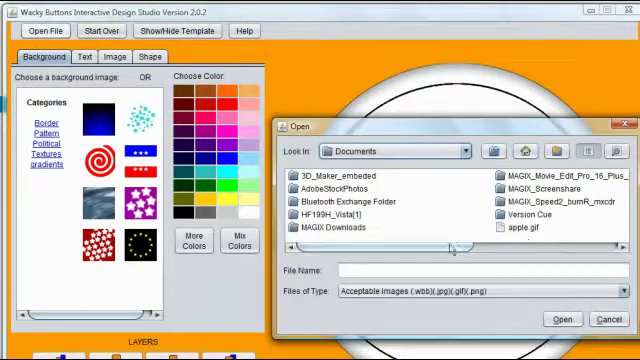
Select ask me.wbb in the file dialog and open it
left_click(454, 175)
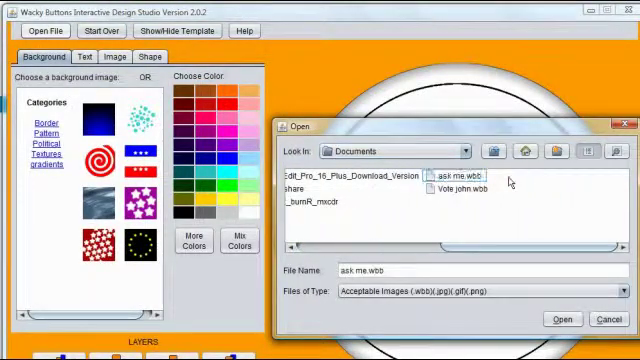
left_click(562, 319)
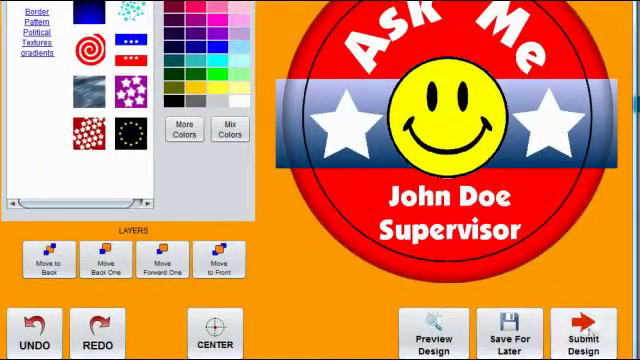
left_click(577, 340)
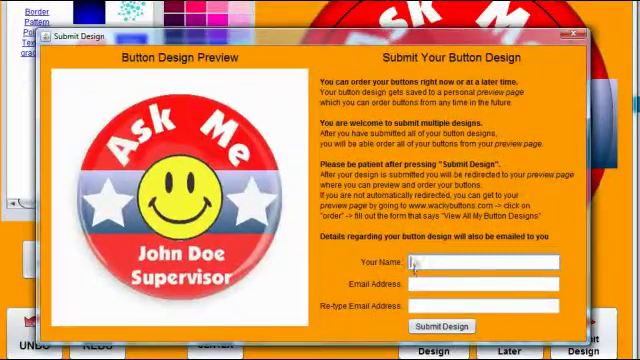
type("John Doe")
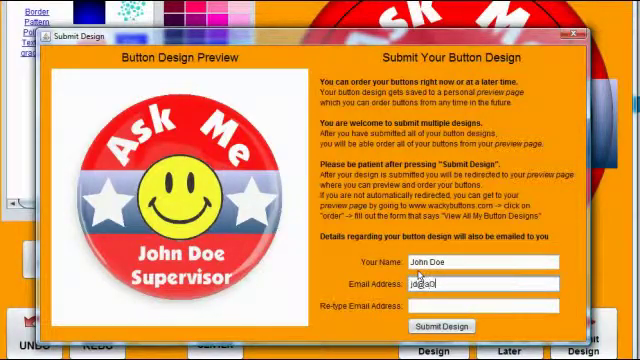
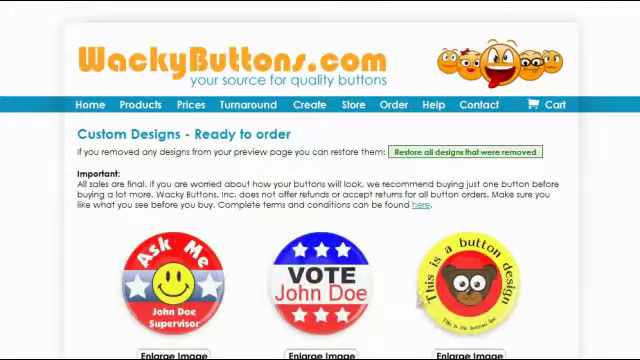
scroll("down", 3)
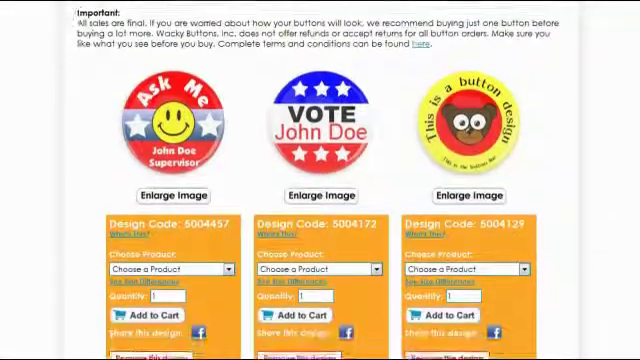